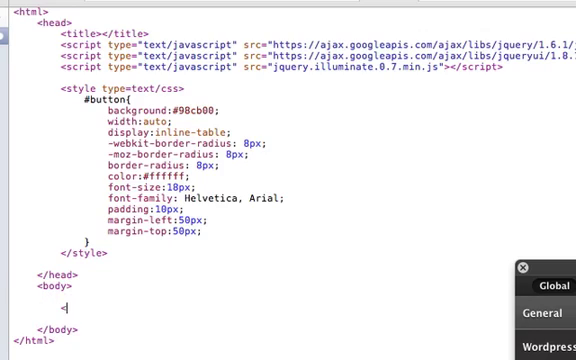
type("<div id=\"but")
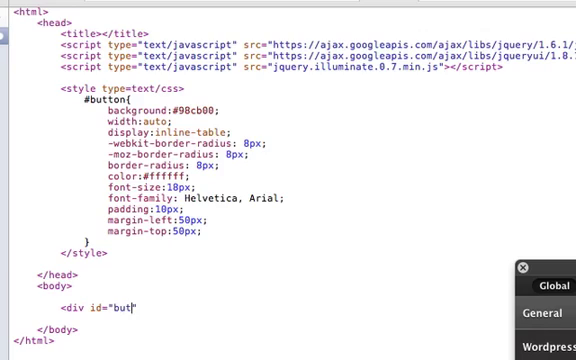
type("ton\"></div>")
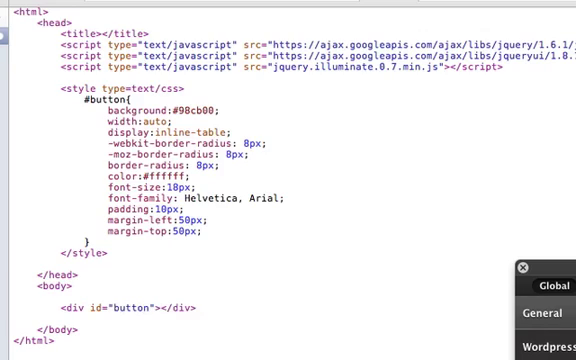
type("click me!")
type(" style=\"backgr")
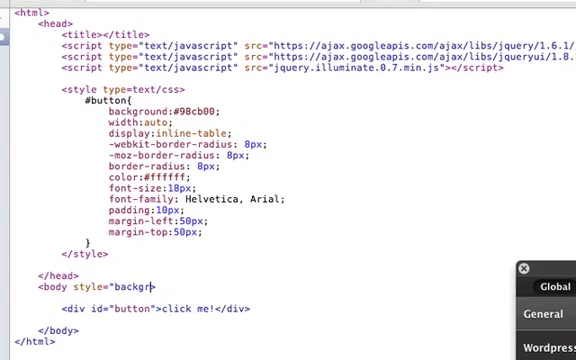
type("ound:#232323;\">")
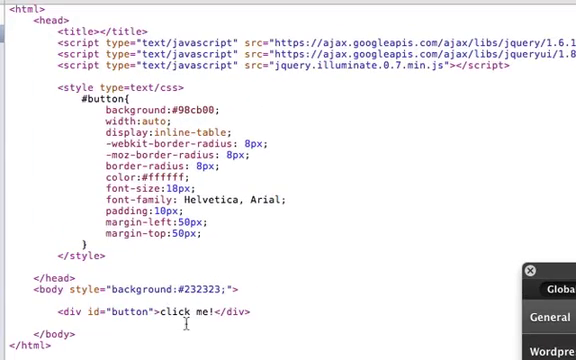
mouse_move(240, 252)
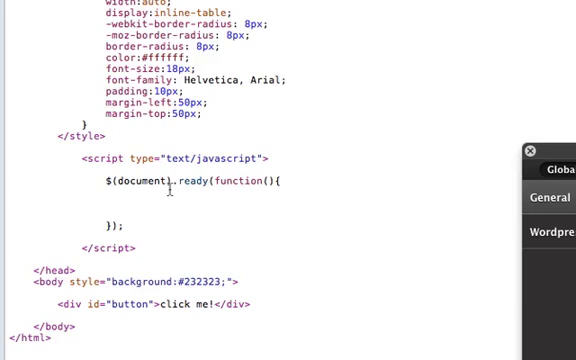
type("$('")
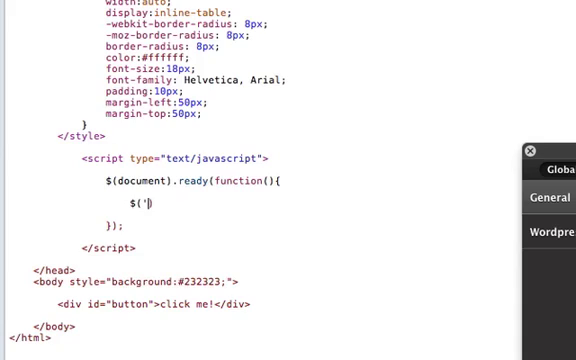
type("#button'")
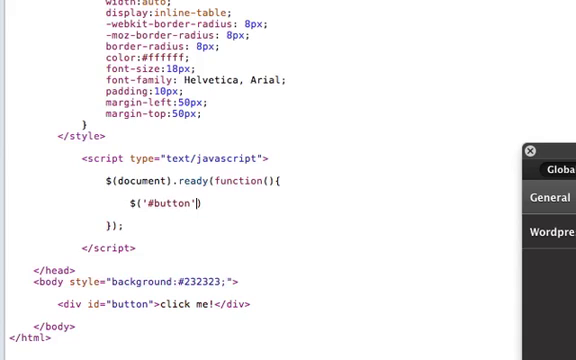
type(".illuminate")
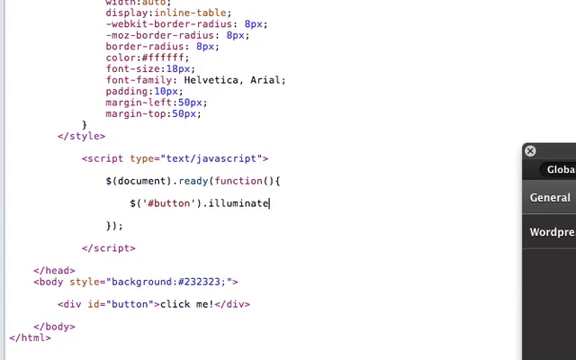
type("();")
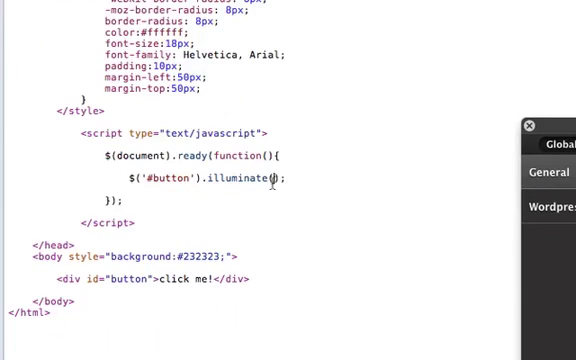
type("{")
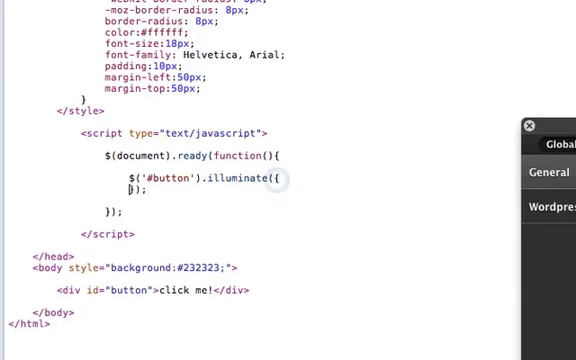
type("'in")
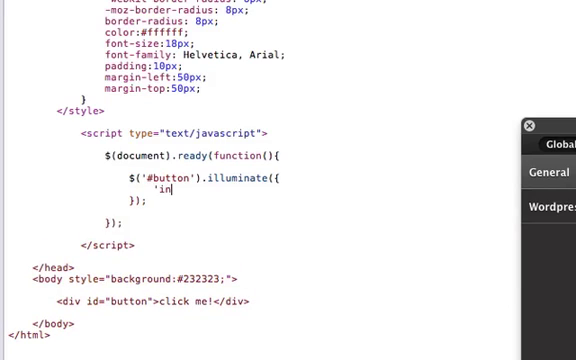
type("tensit")
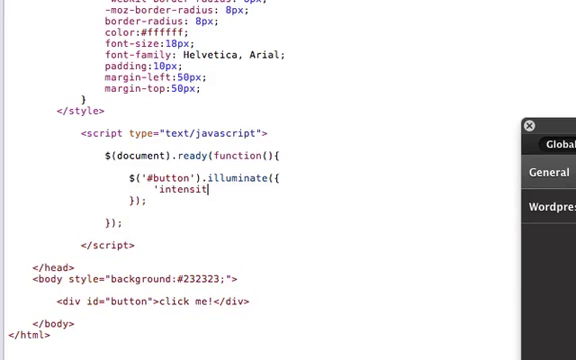
type("y': '")
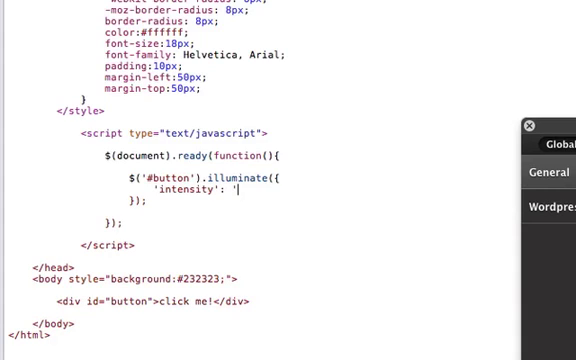
type("0.5',")
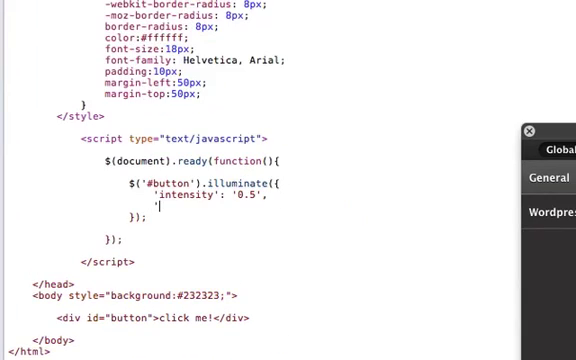
type("'color':")
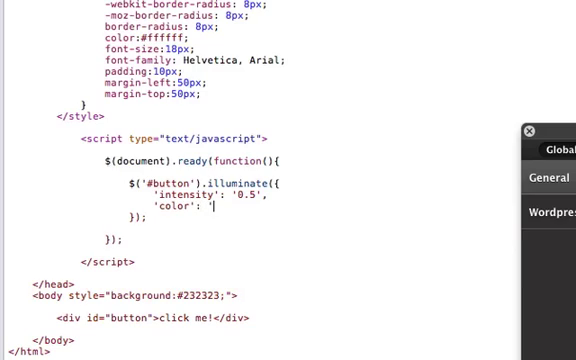
type("#fb")
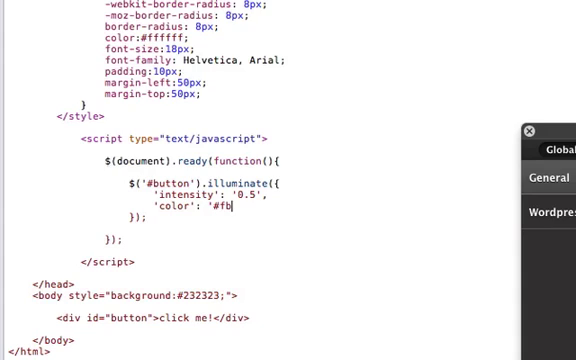
type("cb")
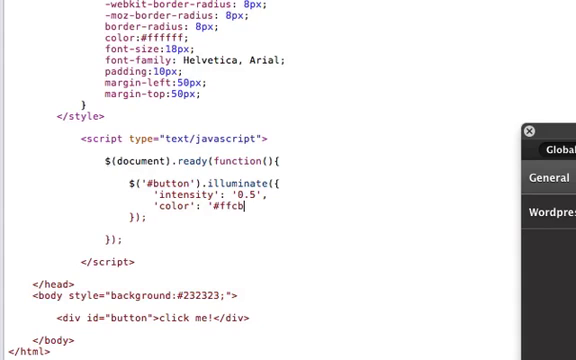
type("00")
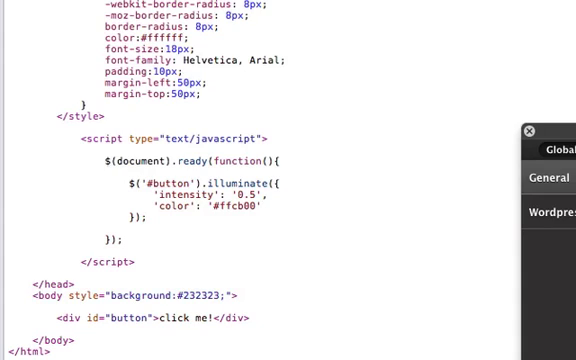